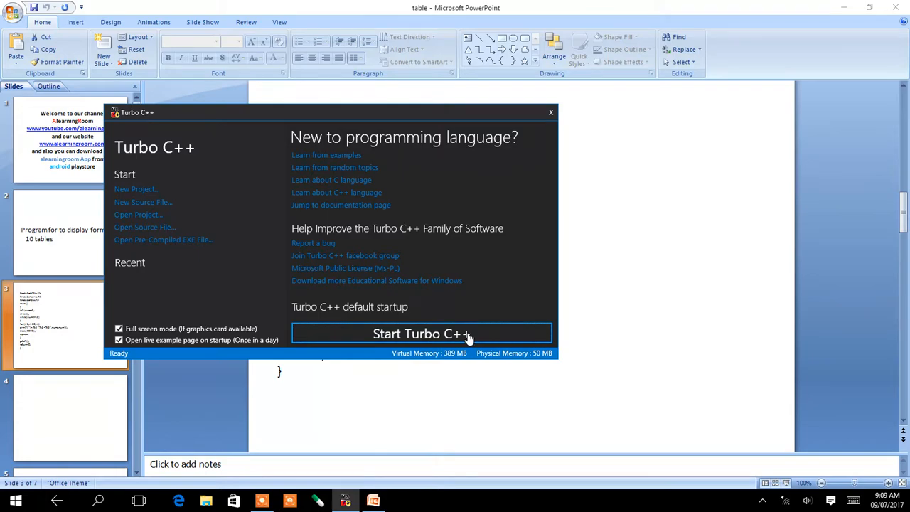
- Launch the Turbo C++ IDE from its launcher
left_click(421, 334)
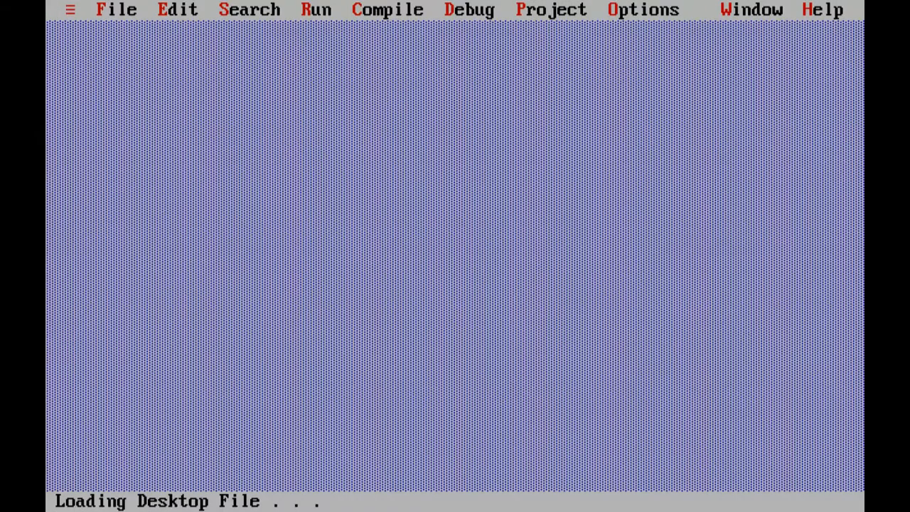
- Open the source file 'table' (TABLE.C) via File > Open
left_click(117, 9)
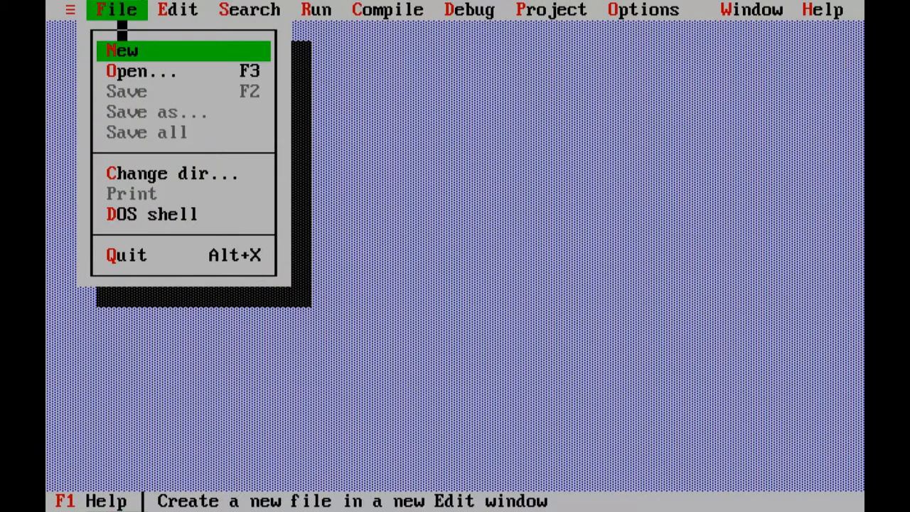
left_click(140, 71)
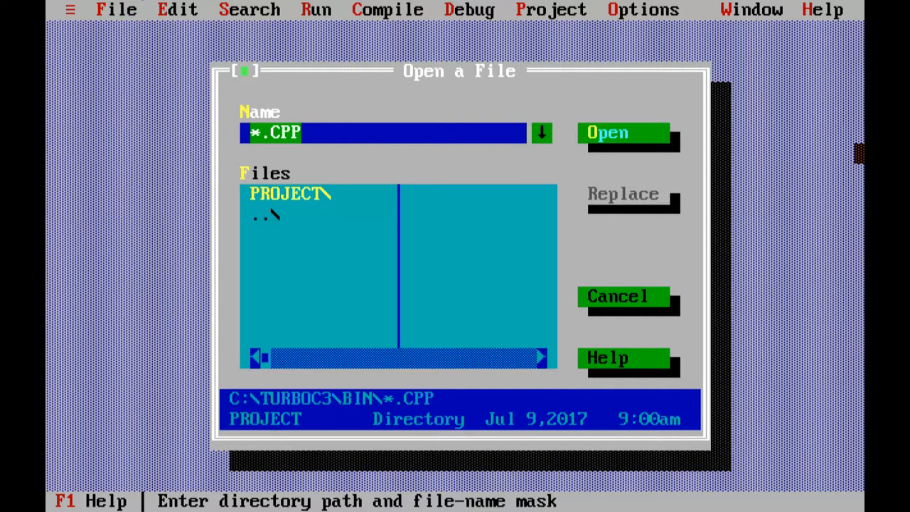
left_click(382, 133)
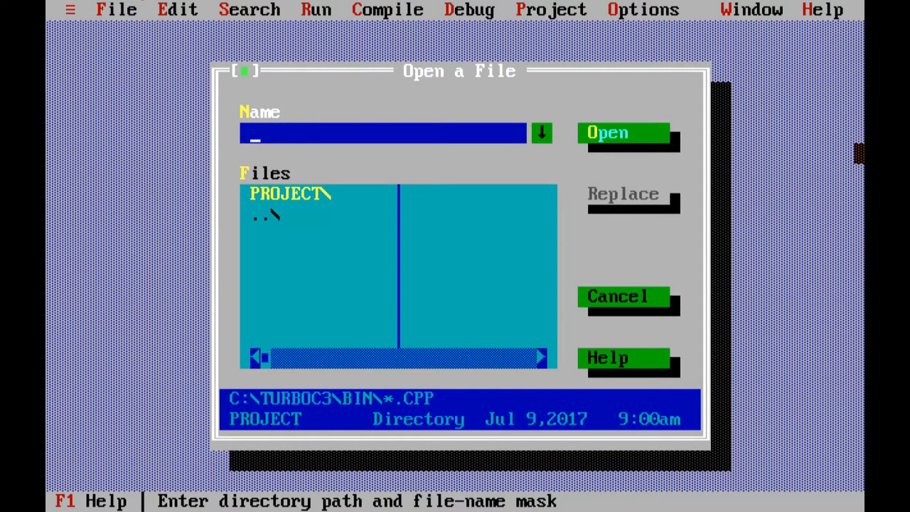
type("table")
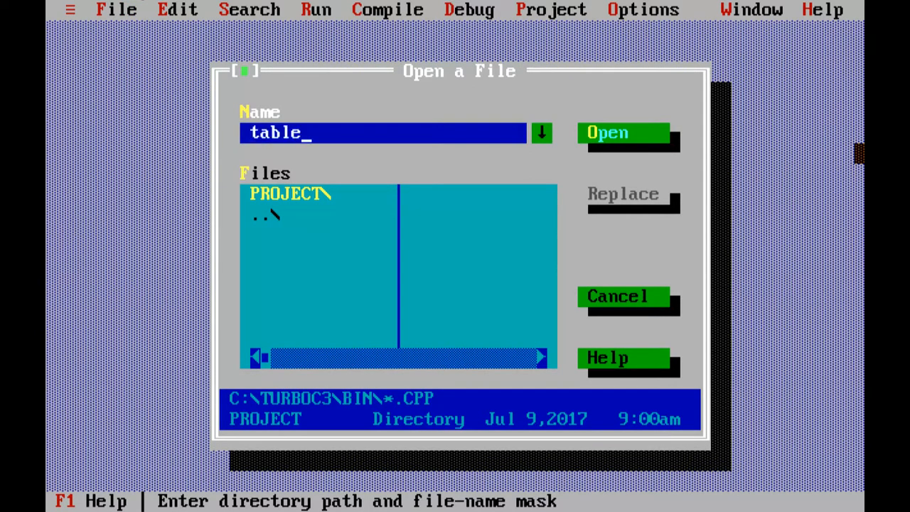
left_click(607, 133)
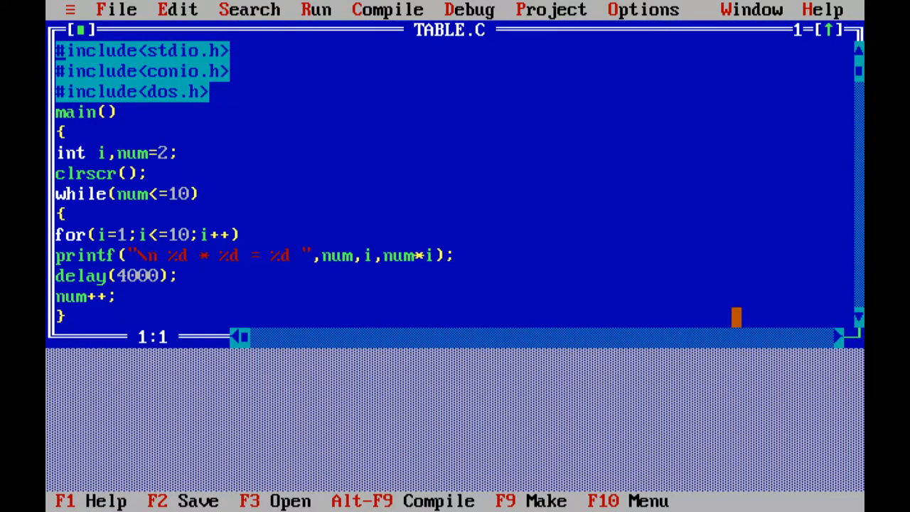
key("Down")
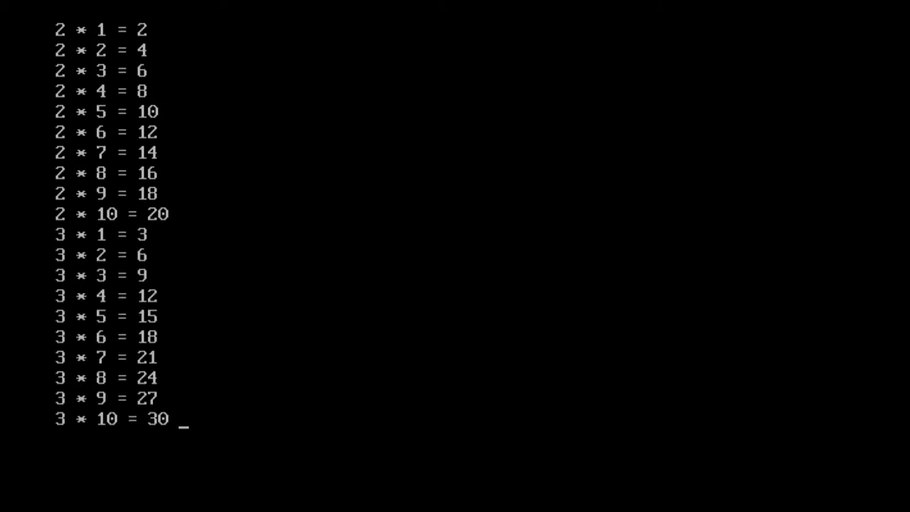
- Scroll the output console as tables 2 through 9 print
scroll("down", 3)
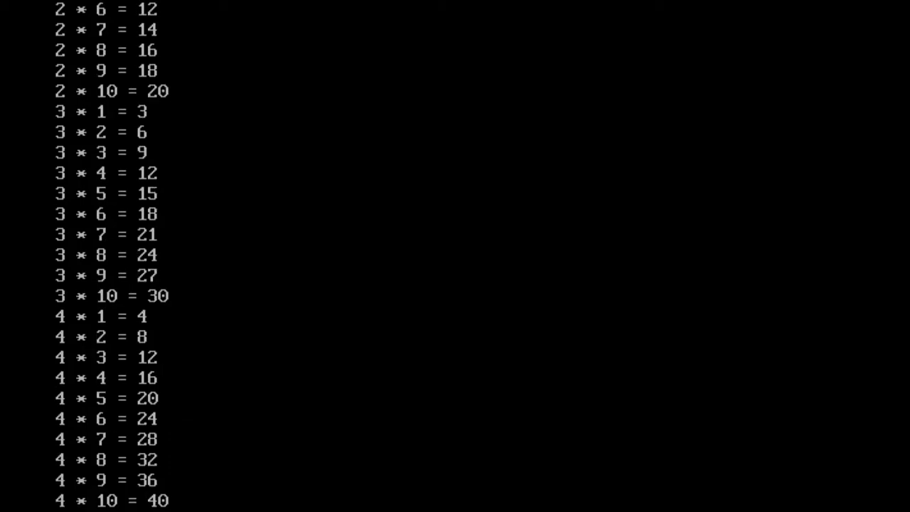
scroll("down", 3)
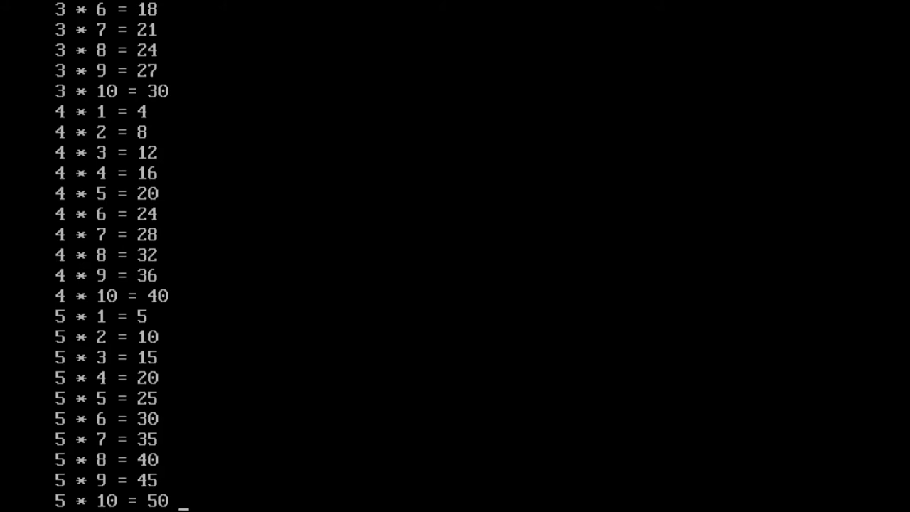
scroll("down", 3)
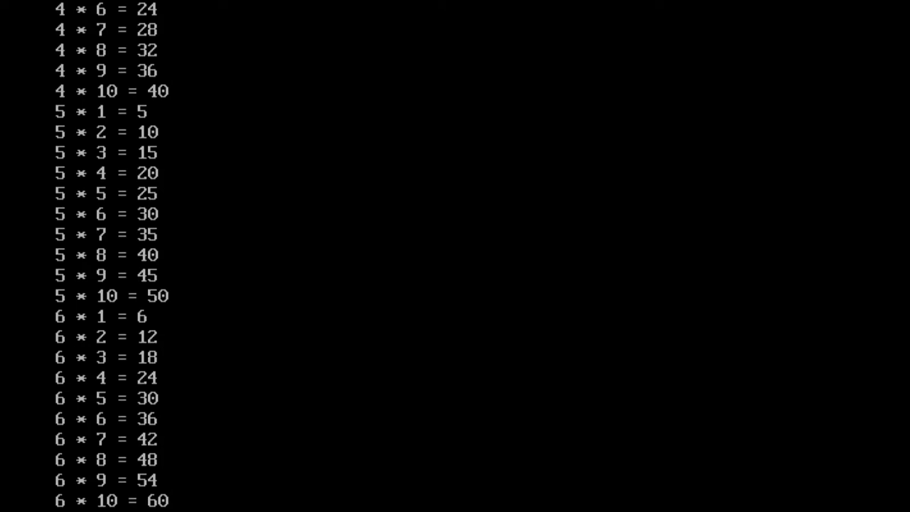
scroll("down", 3)
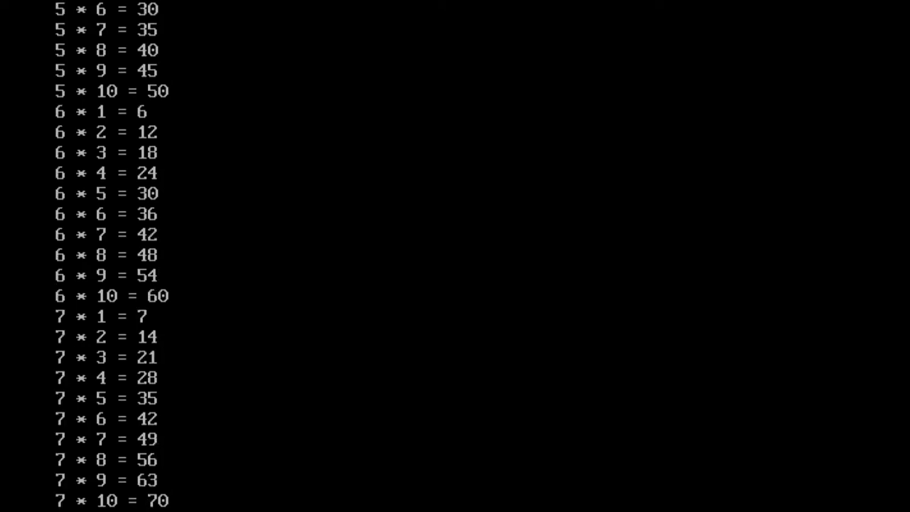
scroll("down", 3)
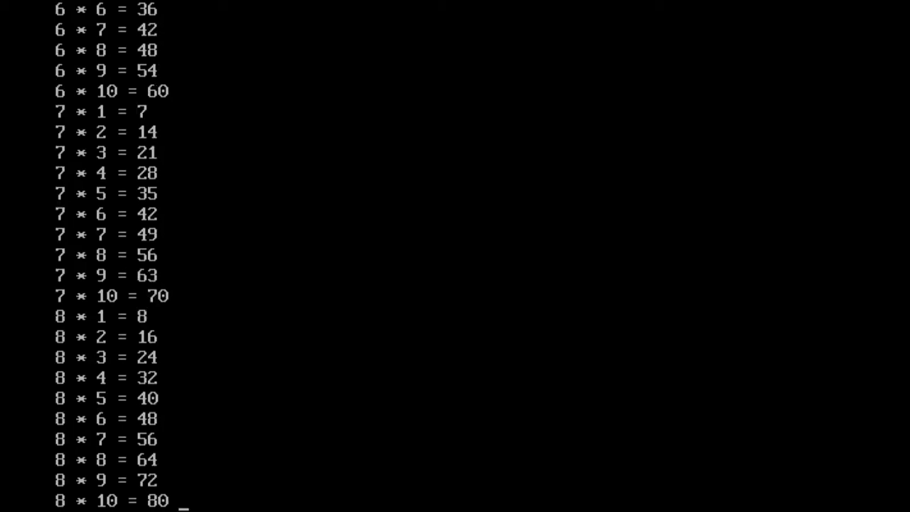
scroll("down", 3)
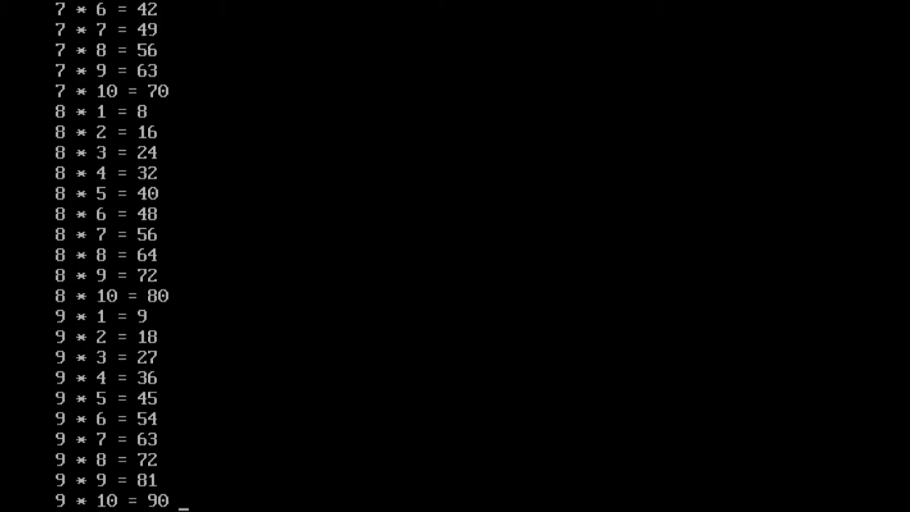
scroll("down", 3)
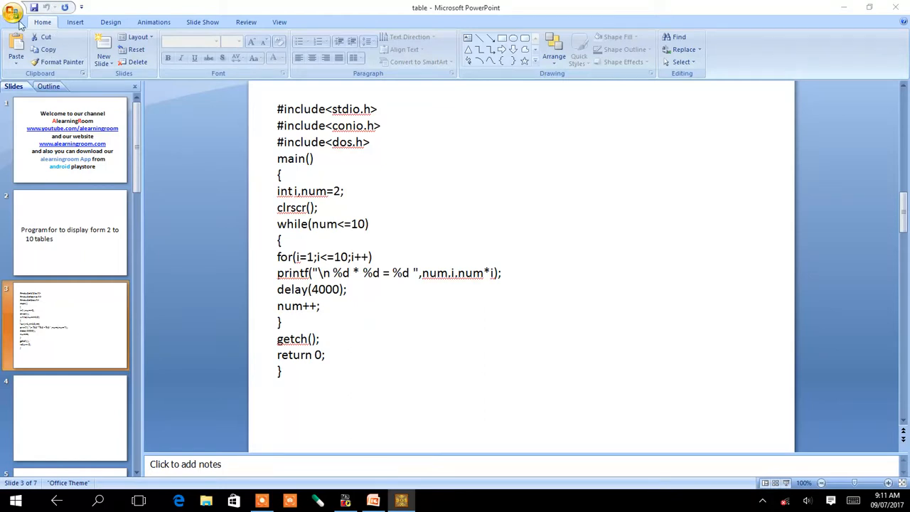
mouse_move(68, 160)
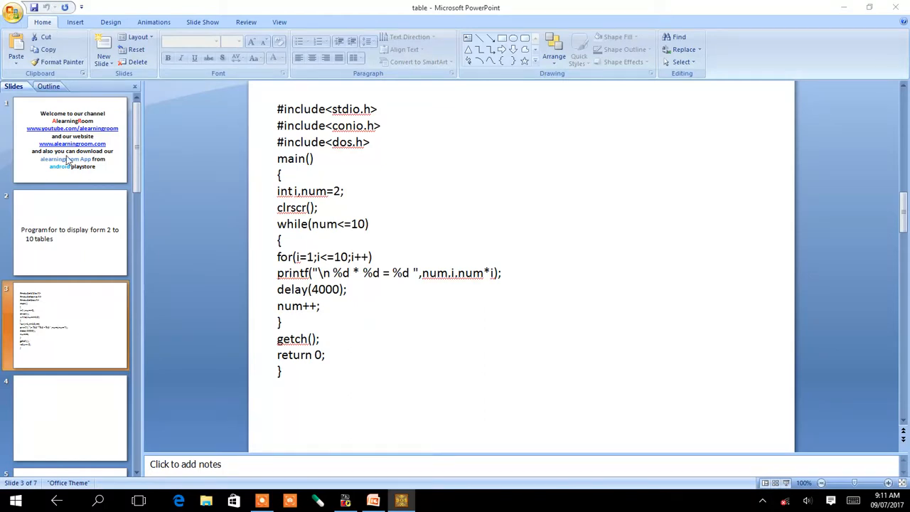